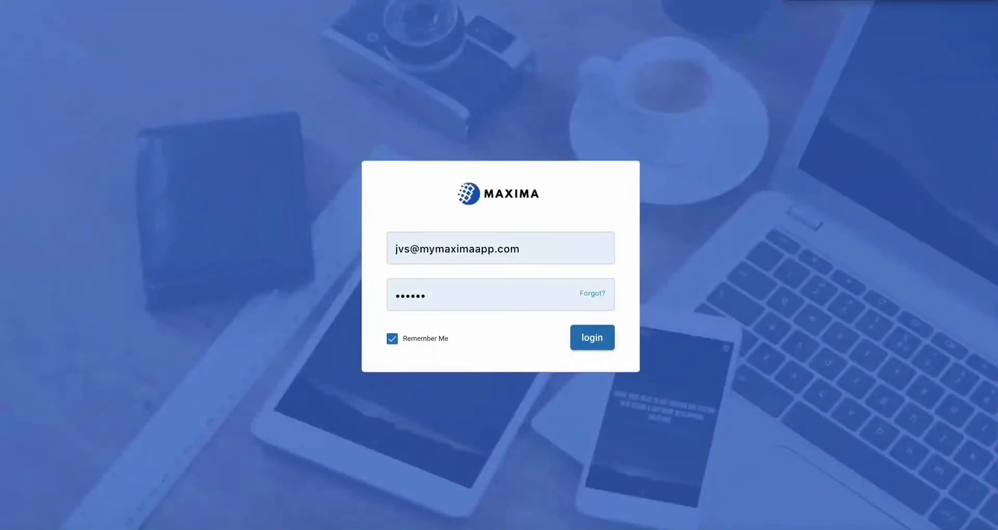
# Step: Sign in to the Maxima account and reach the dashboard with site and lead totals
pyautogui.click(592, 337)
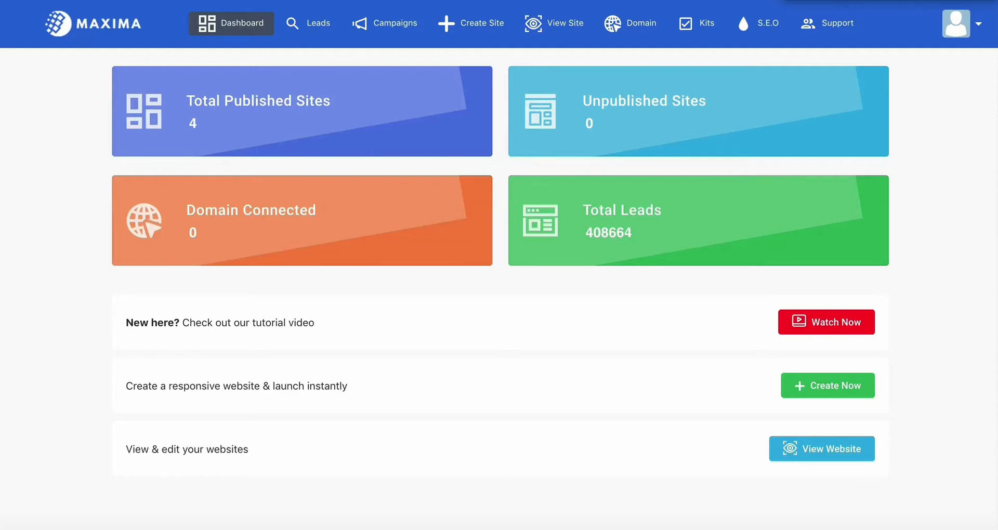
# Step: Go to the lead search and reveal its country, city, keyword and email filters
pyautogui.click(318, 23)
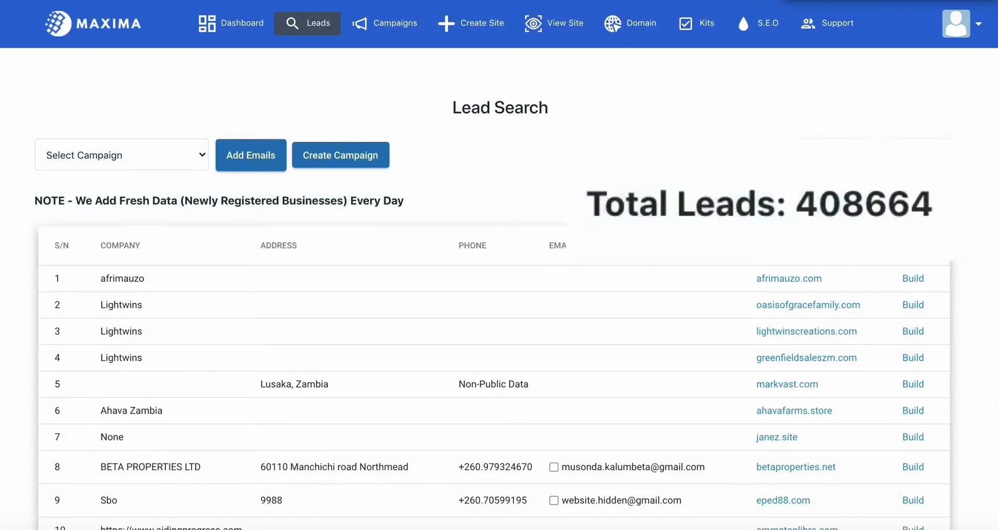
pyautogui.scroll(-3)
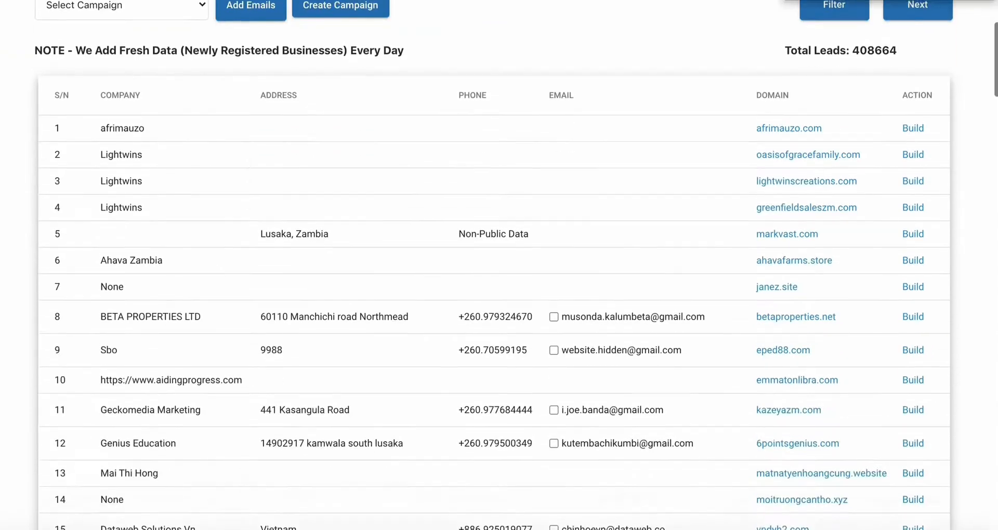
pyautogui.scroll(-3)
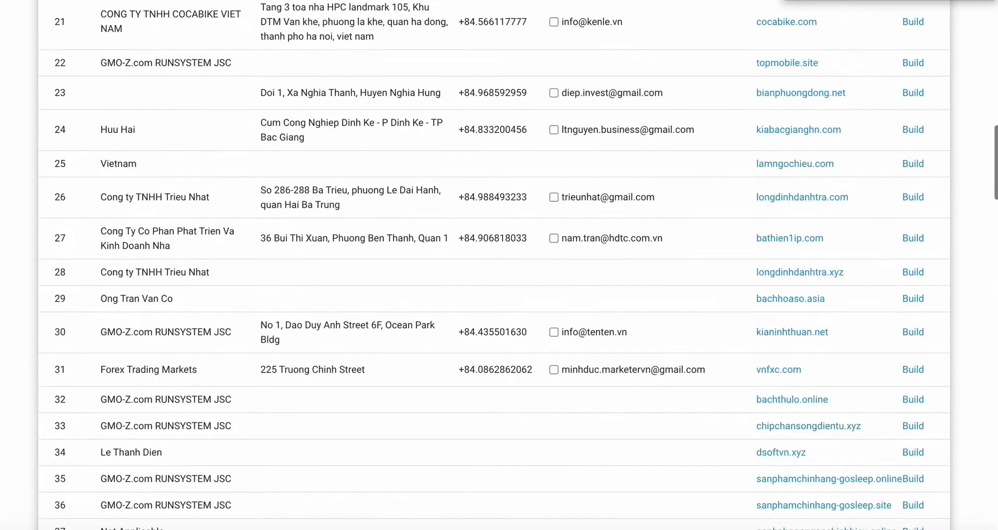
pyautogui.scroll(-3)
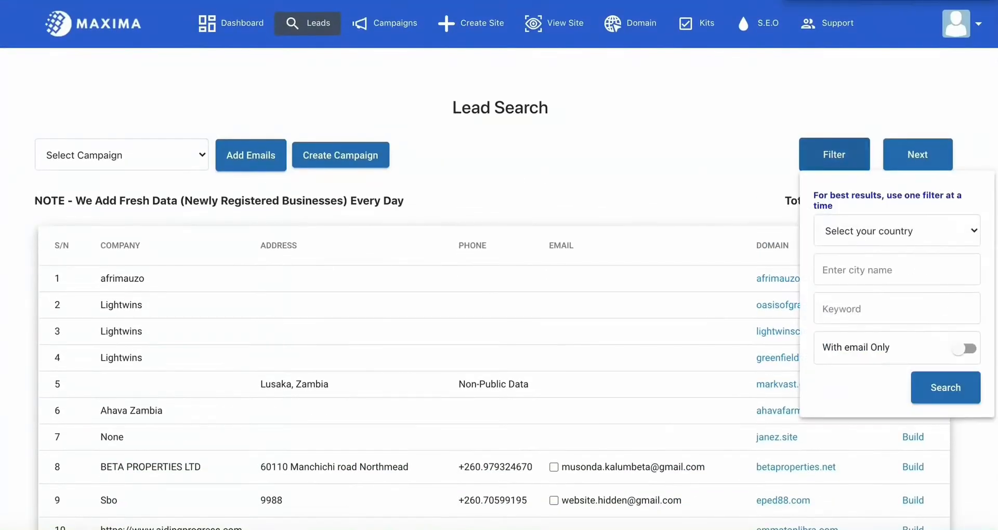
# Step: Search leads for keyword 'restaurant' restricted to those with an email, yielding 72 results
pyautogui.click(896, 231)
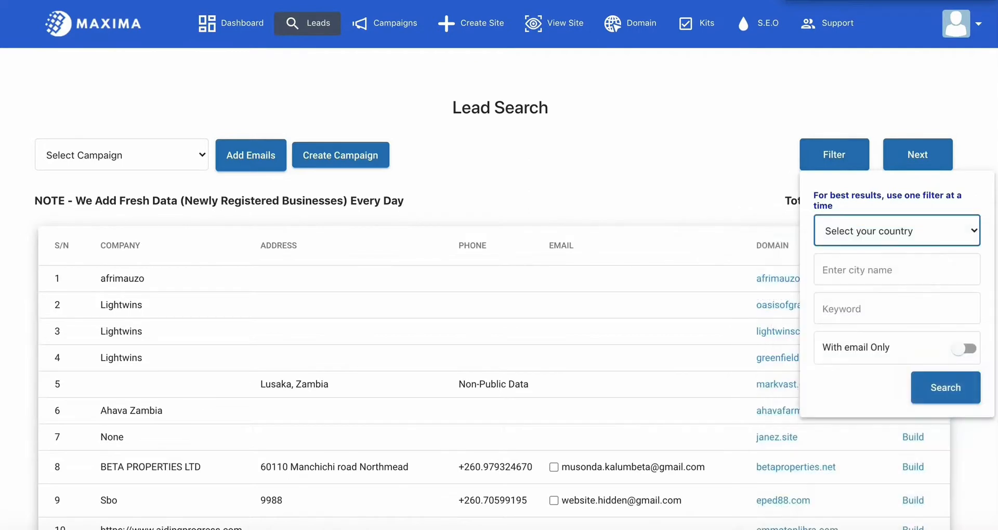
pyautogui.write('restaurant')
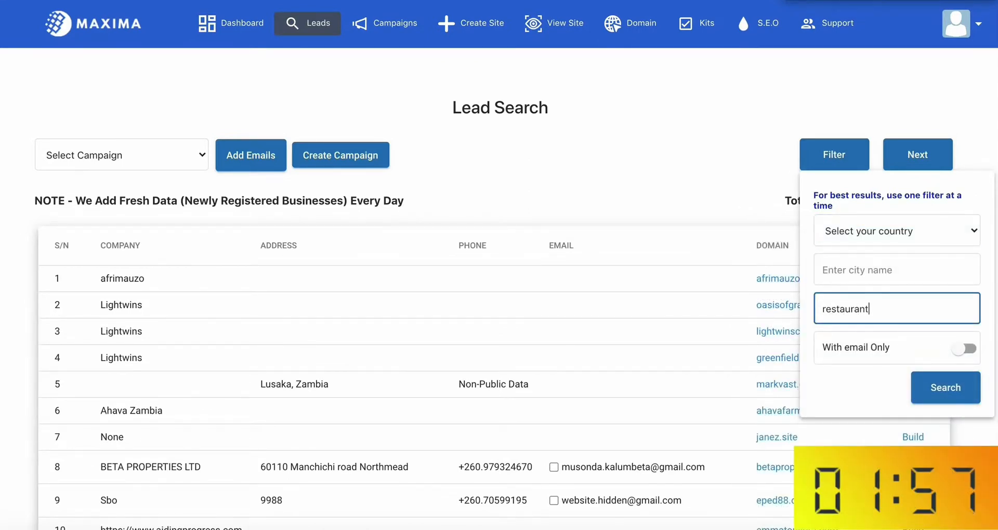
pyautogui.click(964, 347)
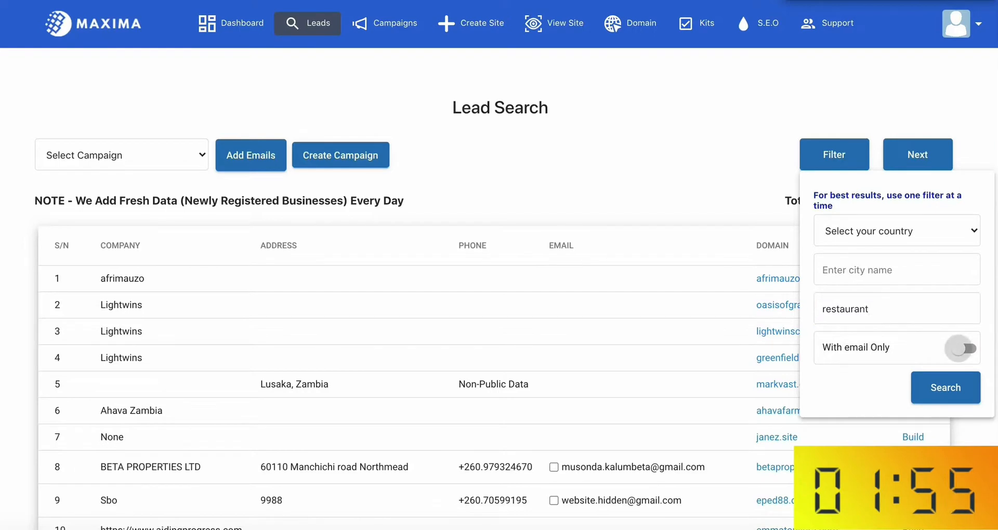
pyautogui.click(962, 347)
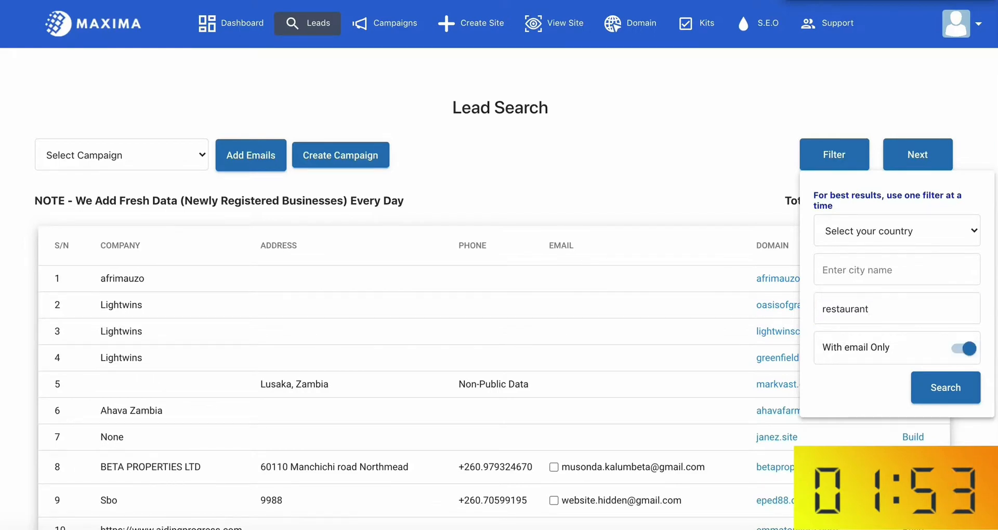
pyautogui.click(945, 387)
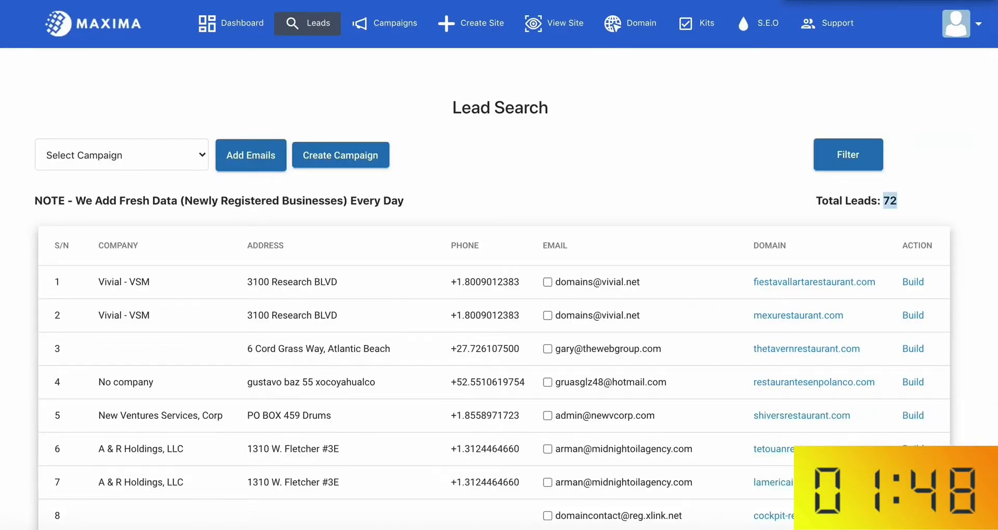
# Step: Look through the 72 restaurant leads and tick several of their email rows
pyautogui.scroll(-3)
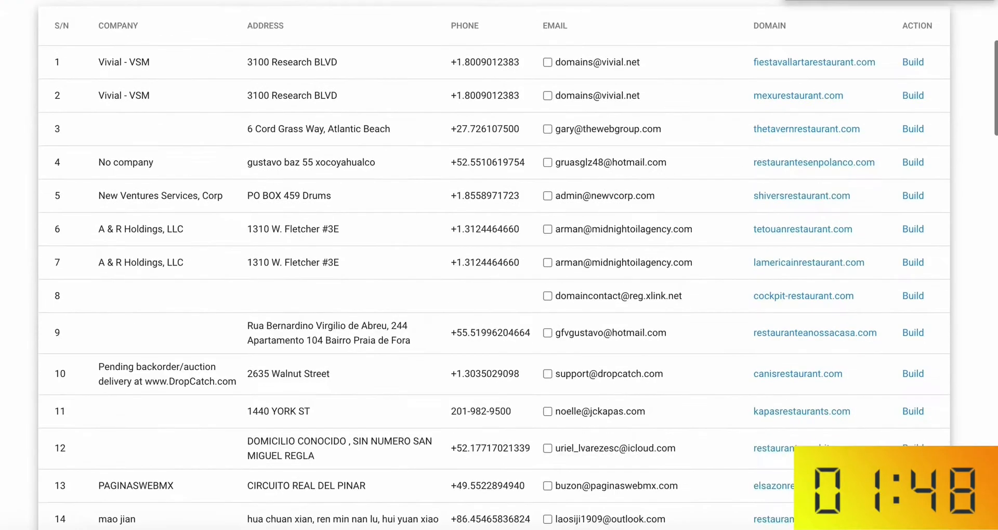
pyautogui.scroll(-3)
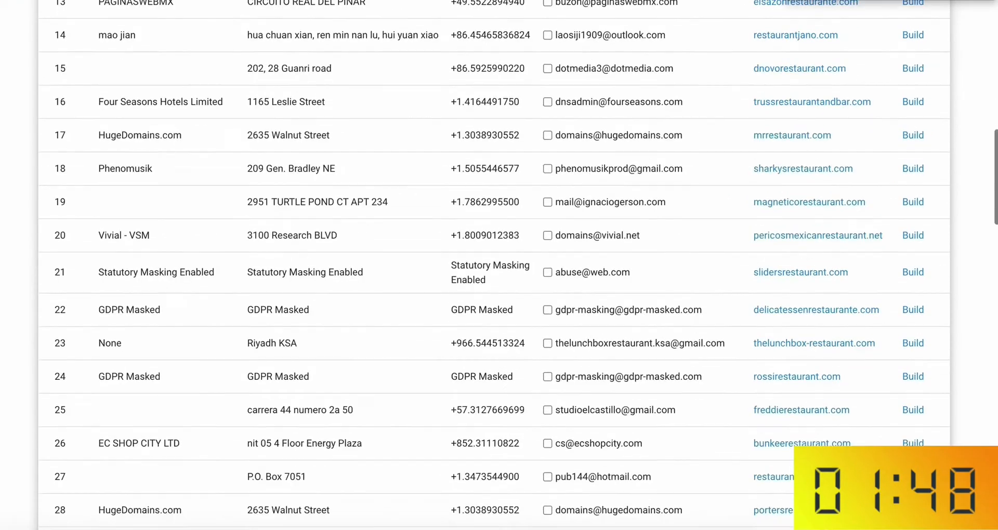
pyautogui.scroll(-3)
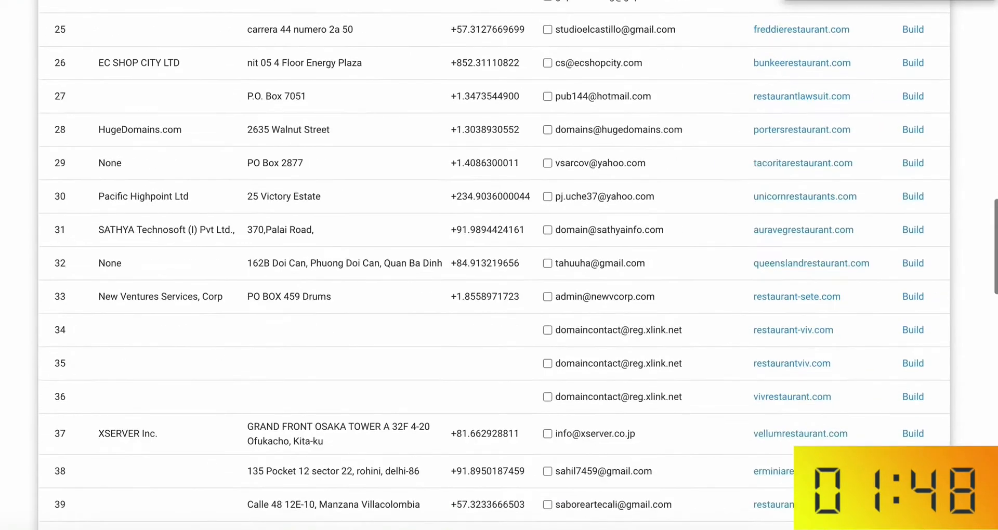
pyautogui.scroll(3)
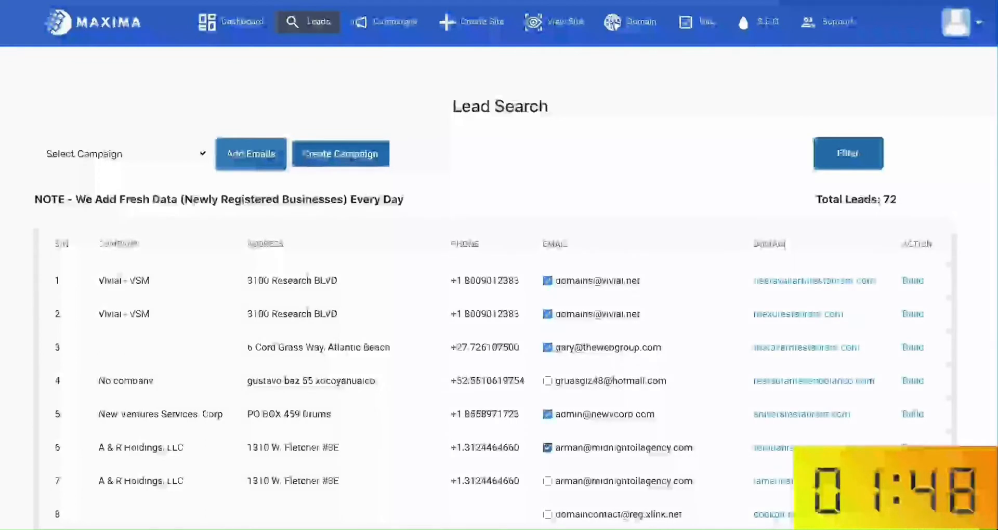
# Step: Assign the ticked restaurant emails to the Restaurant Leads campaign and confirm the alert
pyautogui.click(120, 153)
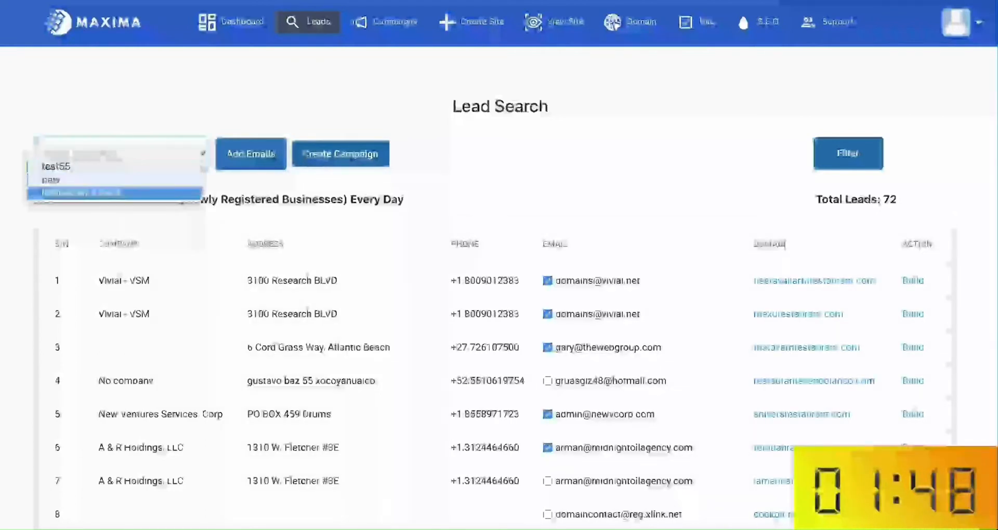
pyautogui.click(250, 154)
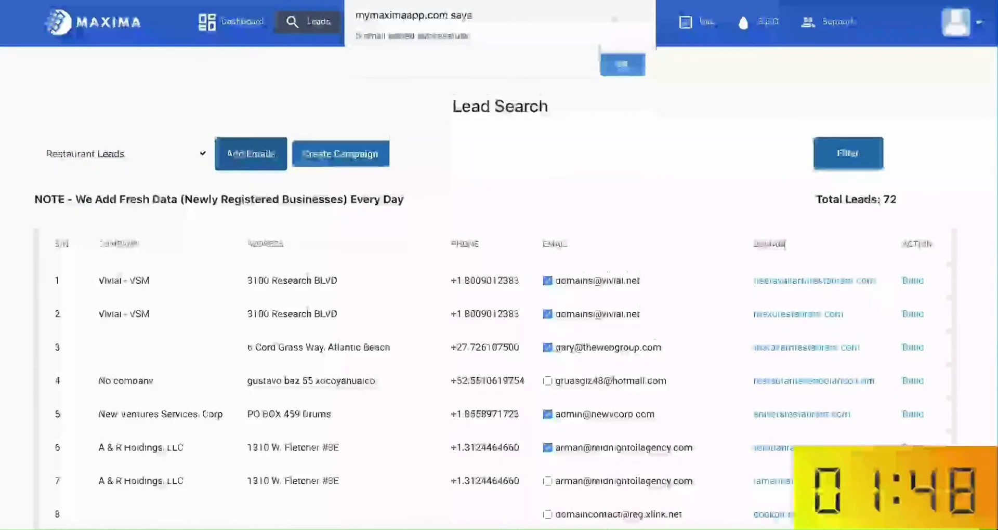
pyautogui.click(625, 62)
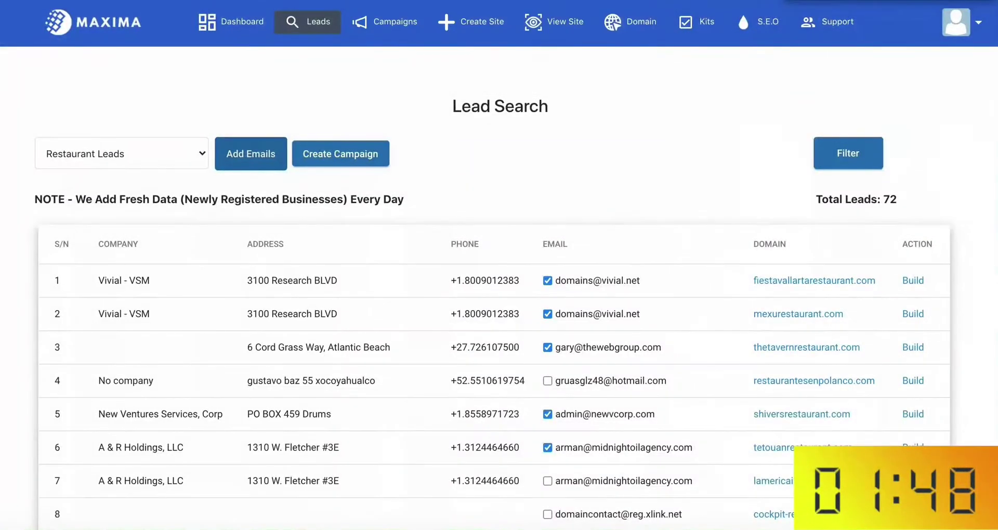
pyautogui.scroll(-3)
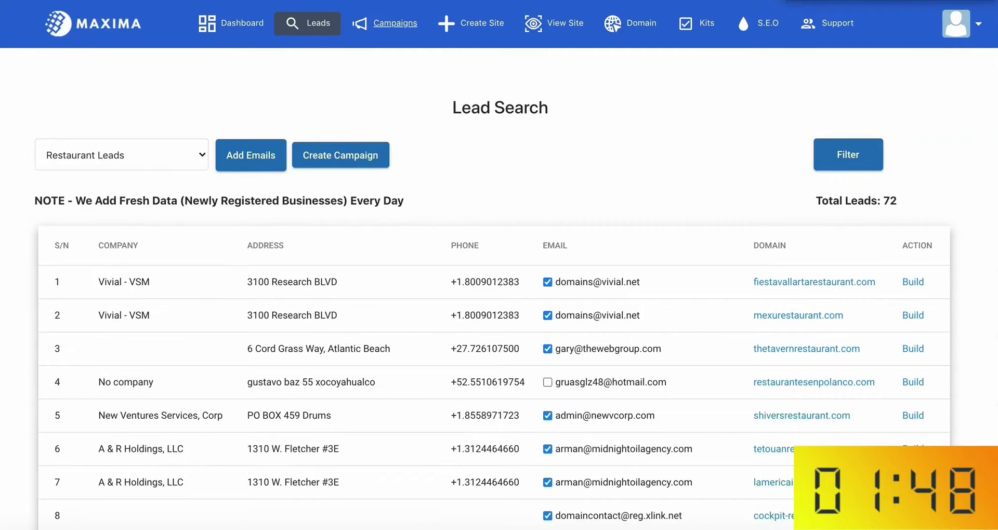
# Step: In Campaigns, prepare a mail to lead 1 using the 'Utilize the Potentials of the Internet' template
pyautogui.click(395, 23)
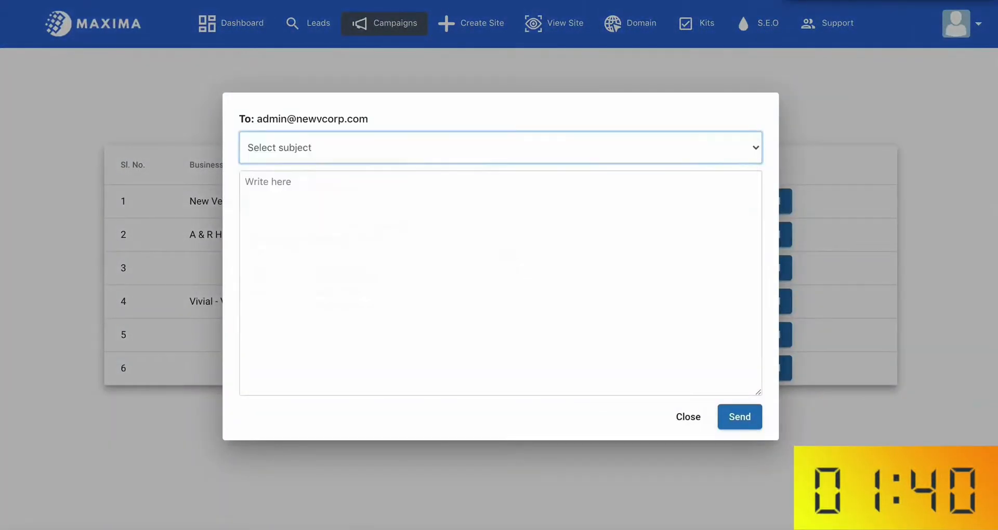
pyautogui.click(499, 134)
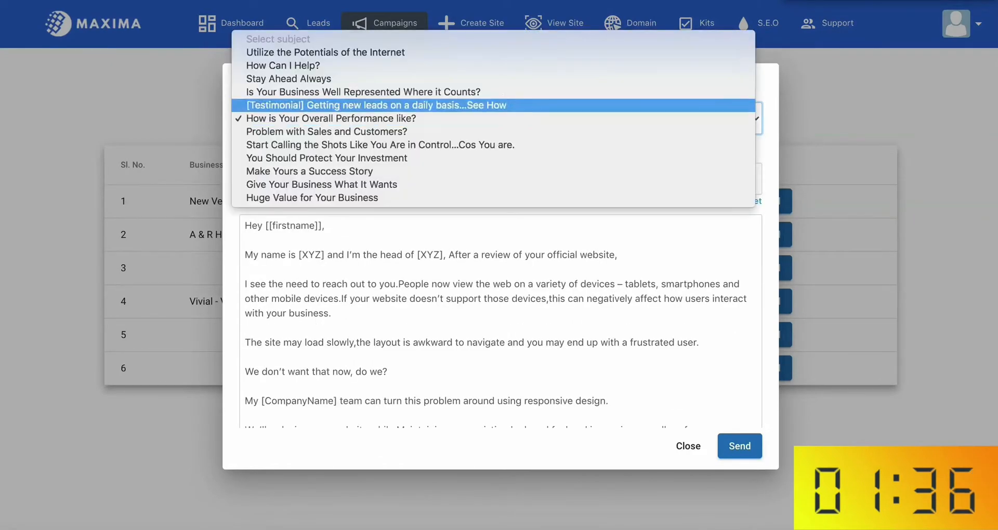
pyautogui.click(324, 52)
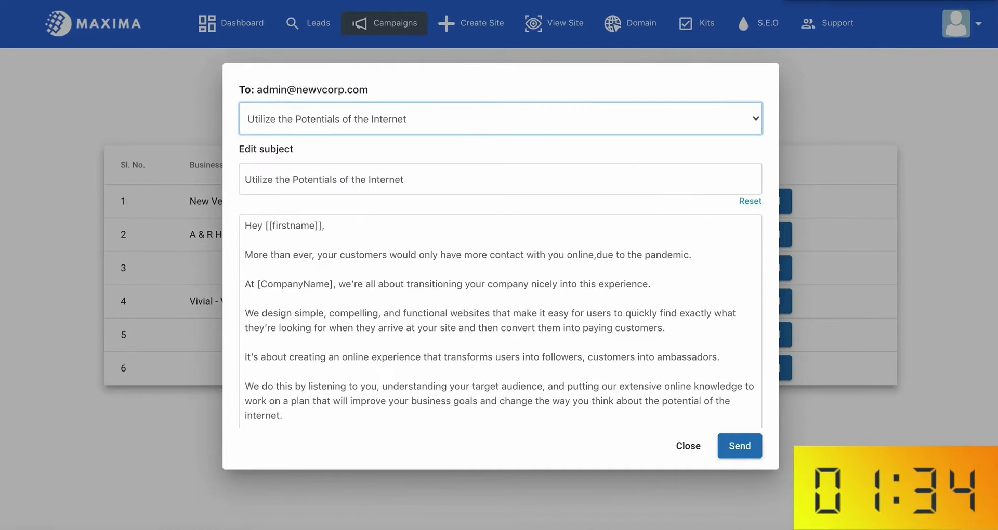
pyautogui.doubleClick(294, 226)
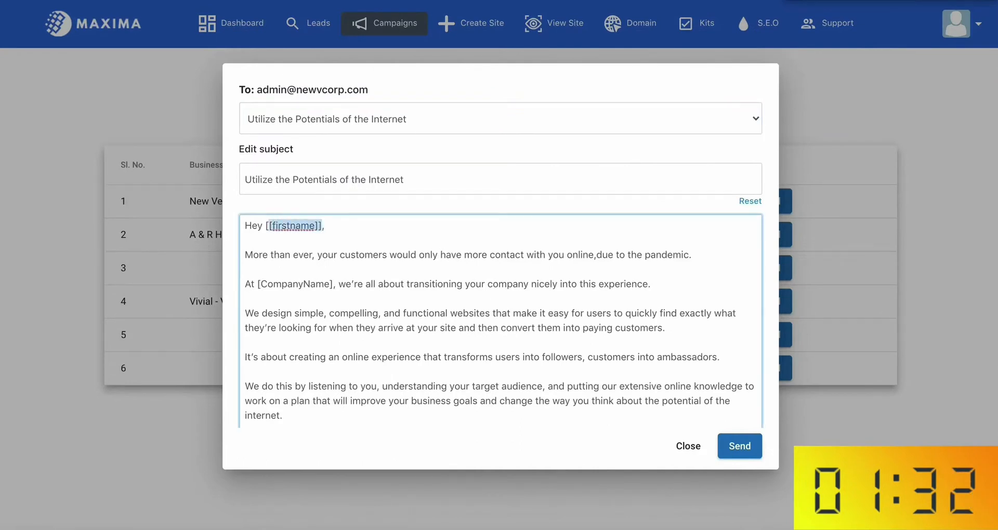
# Step: Send the outreach email and acknowledge the successful-delivery message
pyautogui.scroll(-3)
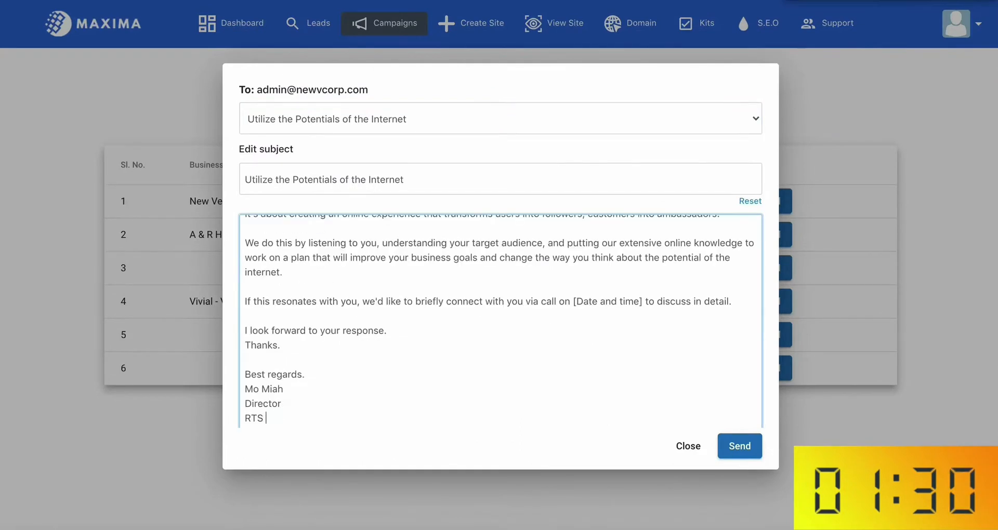
pyautogui.click(739, 446)
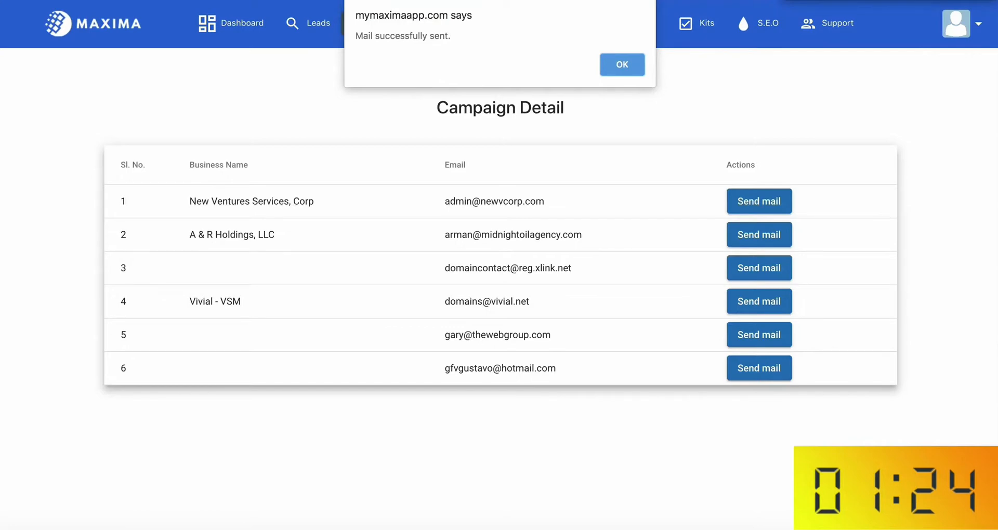
pyautogui.click(622, 64)
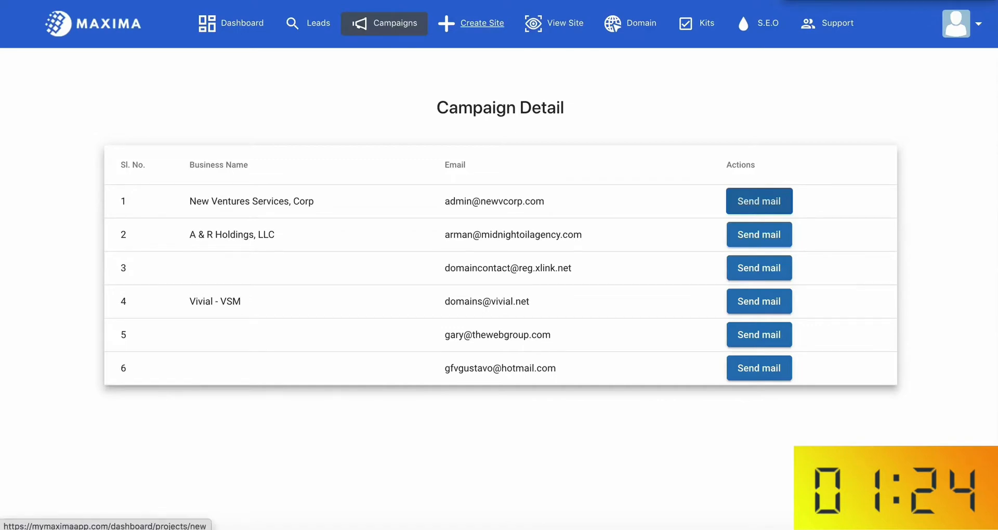
# Step: Start a new website project and browse the template categories
pyautogui.click(482, 23)
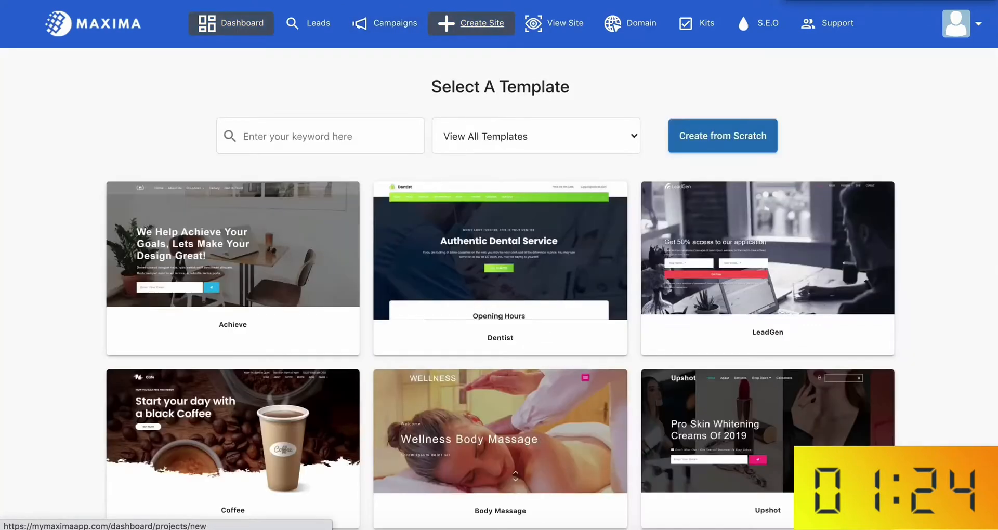
pyautogui.click(309, 23)
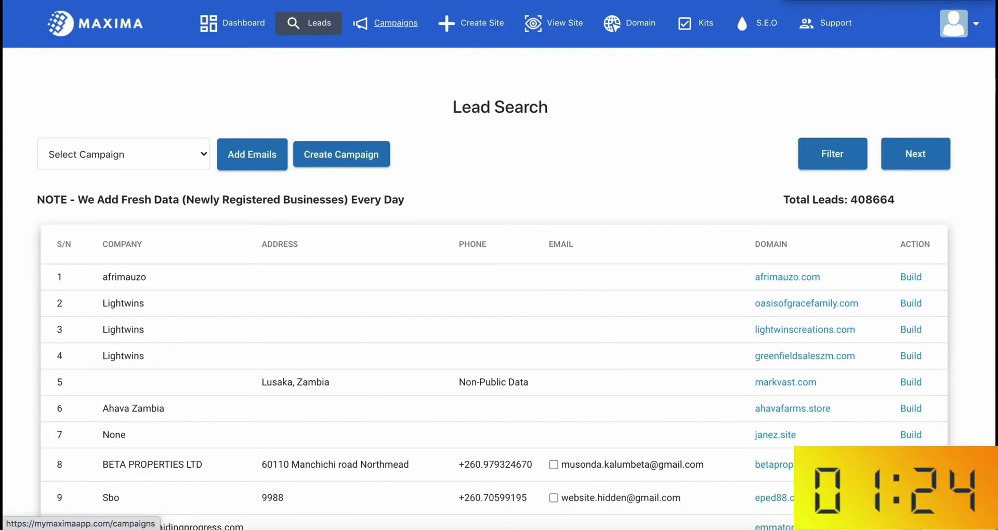
pyautogui.scroll(-3)
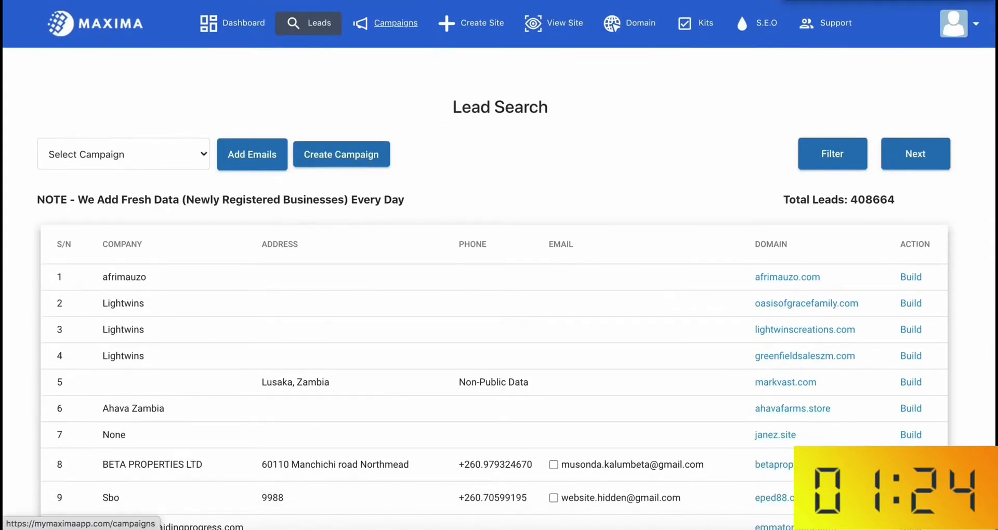
pyautogui.click(395, 23)
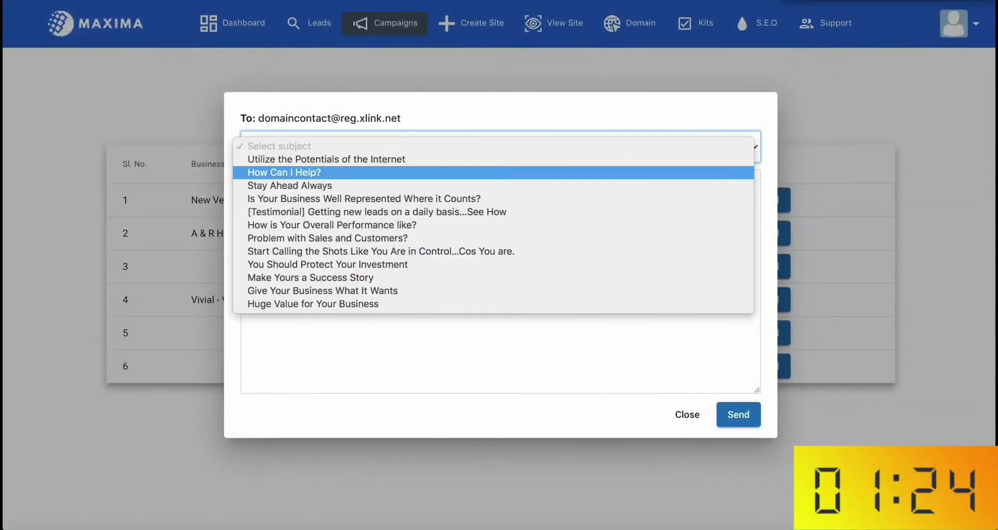
pyautogui.click(283, 173)
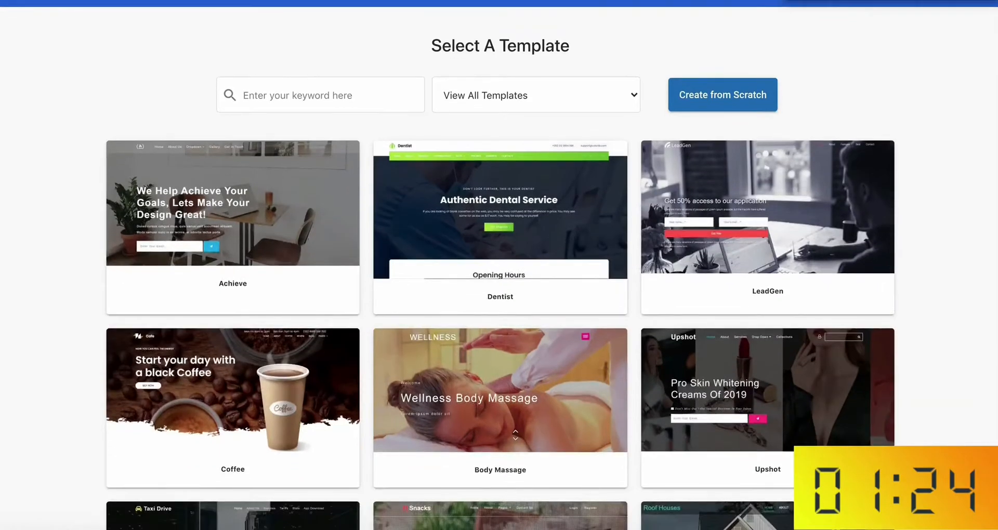
pyautogui.click(536, 95)
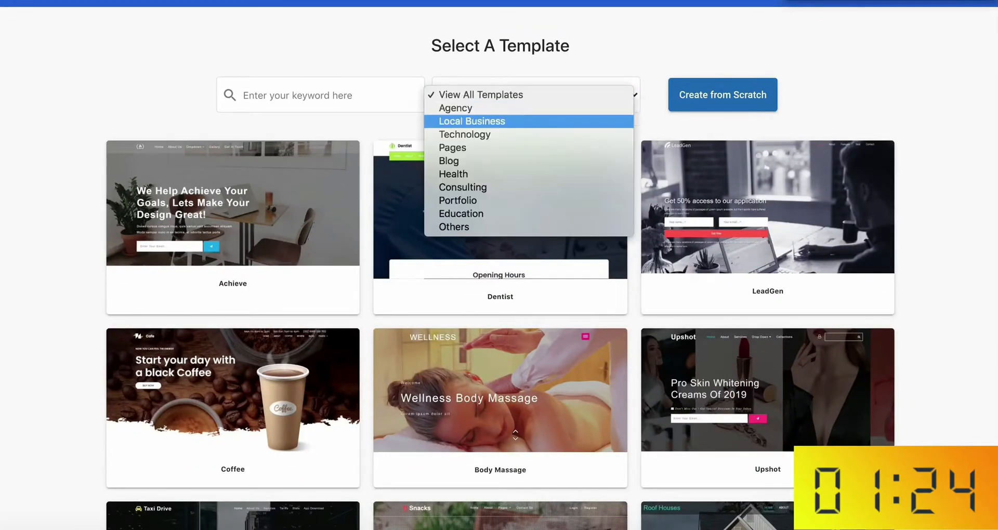
pyautogui.click(472, 121)
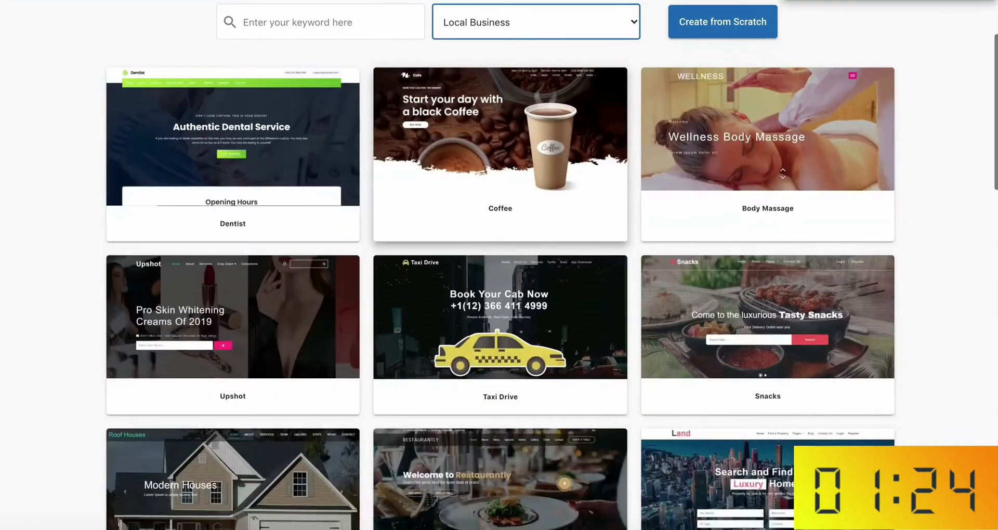
# Step: Pick the Restaurants template so the Italian Restaurant site opens in the editor
pyautogui.scroll(-3)
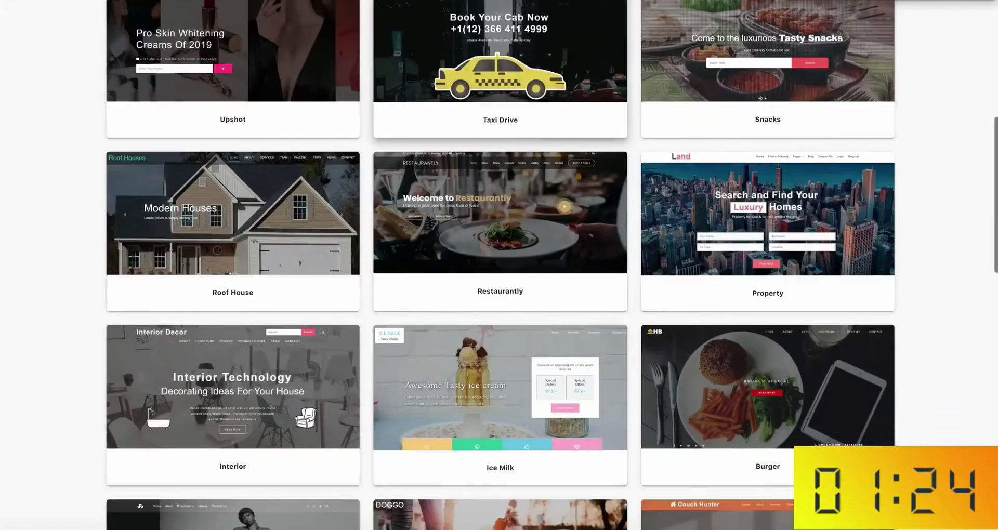
pyautogui.scroll(-3)
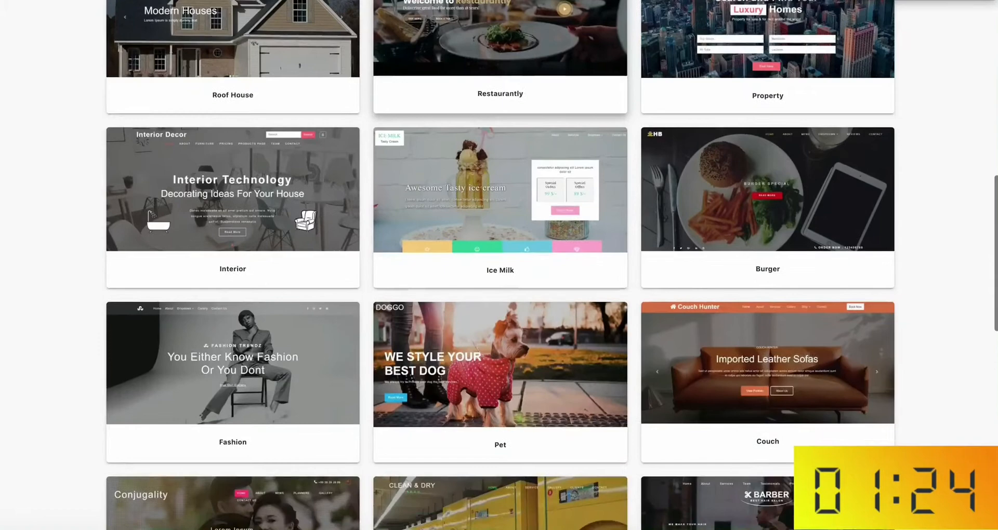
pyautogui.scroll(-3)
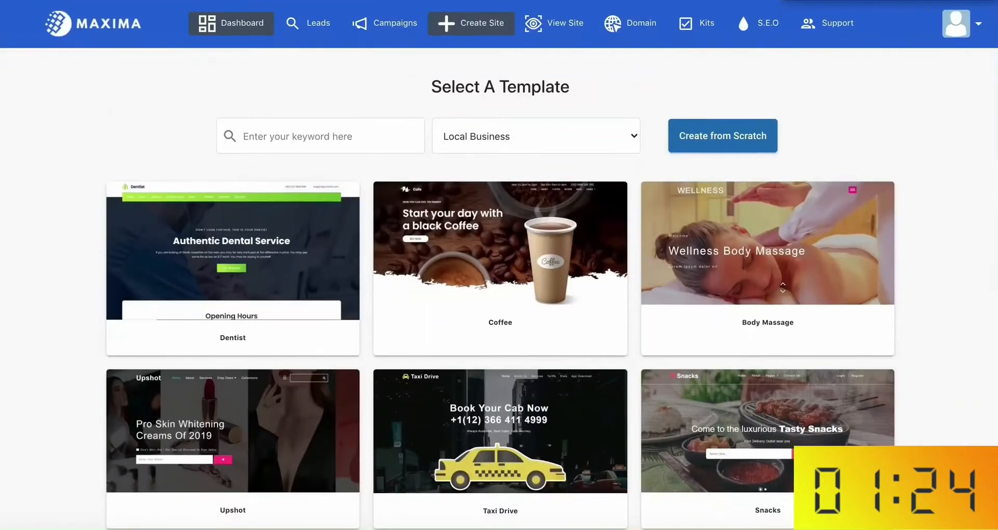
pyautogui.click(536, 136)
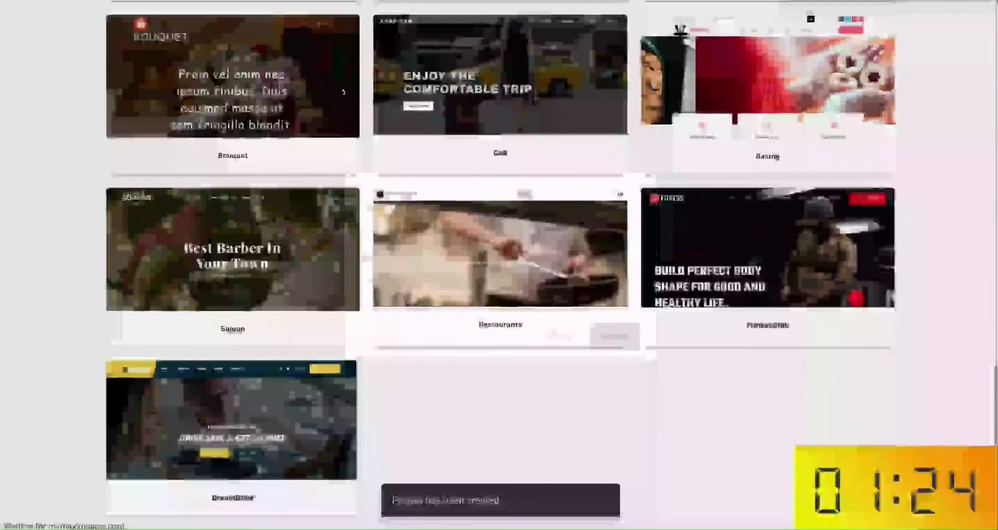
pyautogui.click(499, 258)
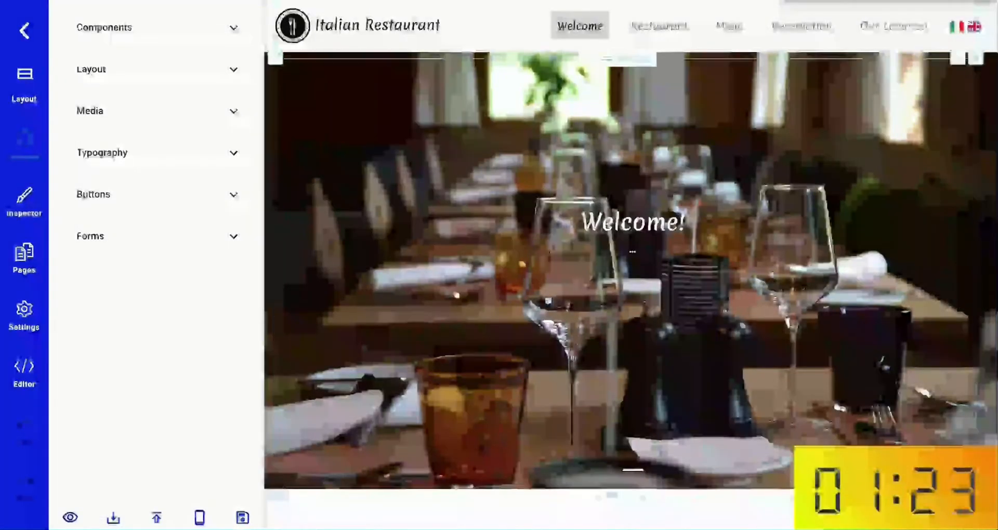
# Step: Rebrand the template as Manjaros Restaurant with 50%-off weekend heading and promo video, then view it live
pyautogui.click(374, 26)
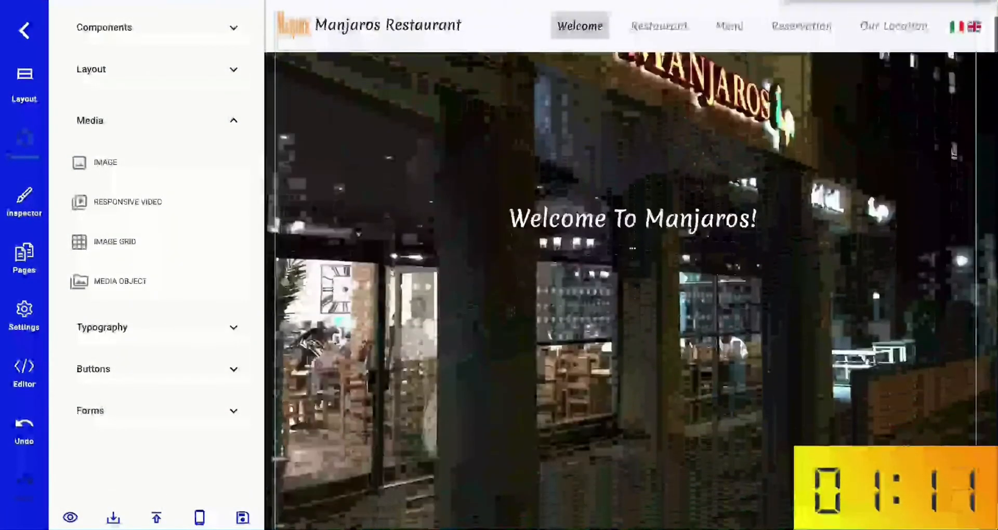
pyautogui.click(633, 358)
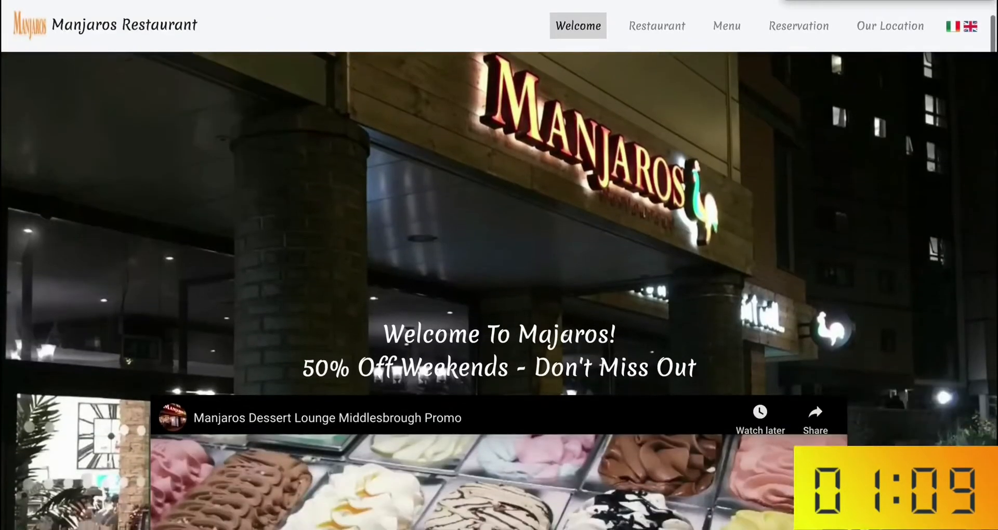
# Step: Review the Manjaros restaurant and menu sections, then switch to the SEO PAL diagnosis page
pyautogui.scroll(-3)
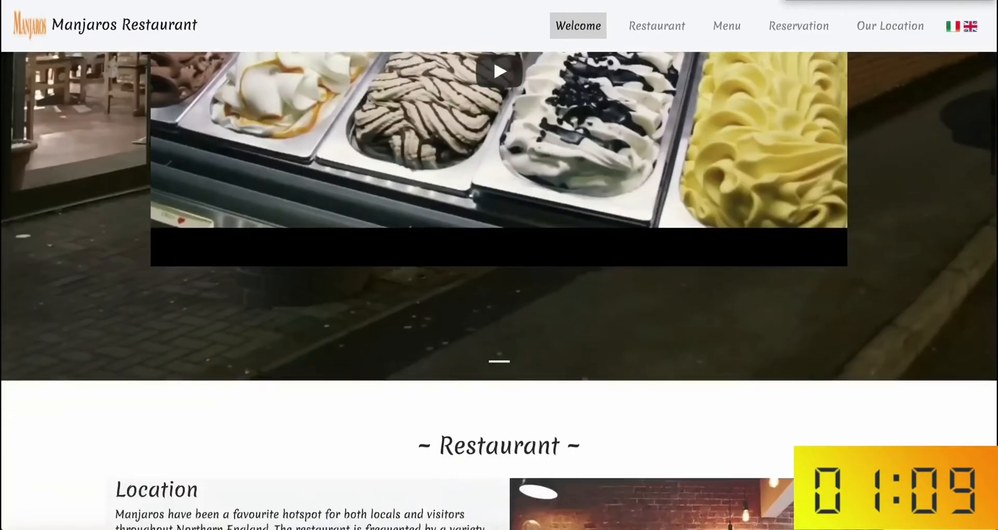
pyautogui.scroll(-3)
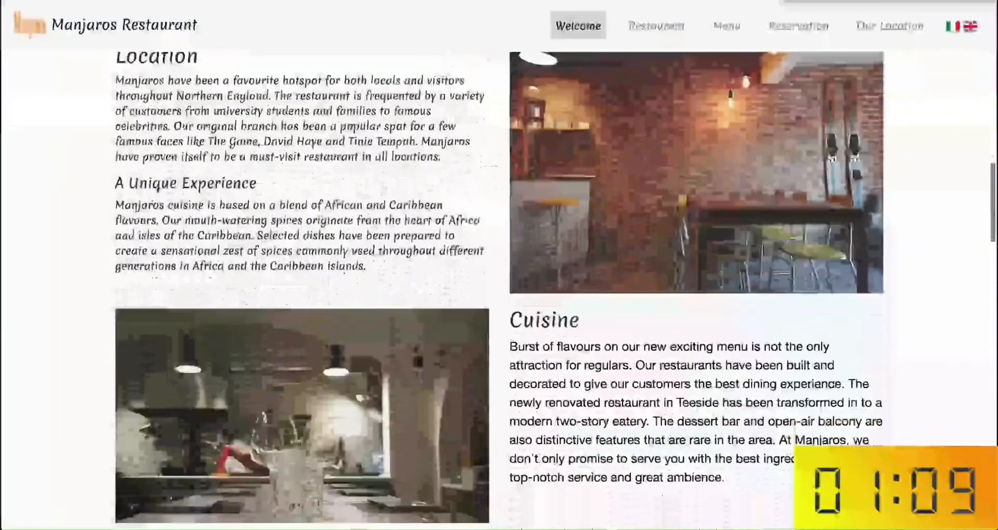
pyautogui.scroll(-3)
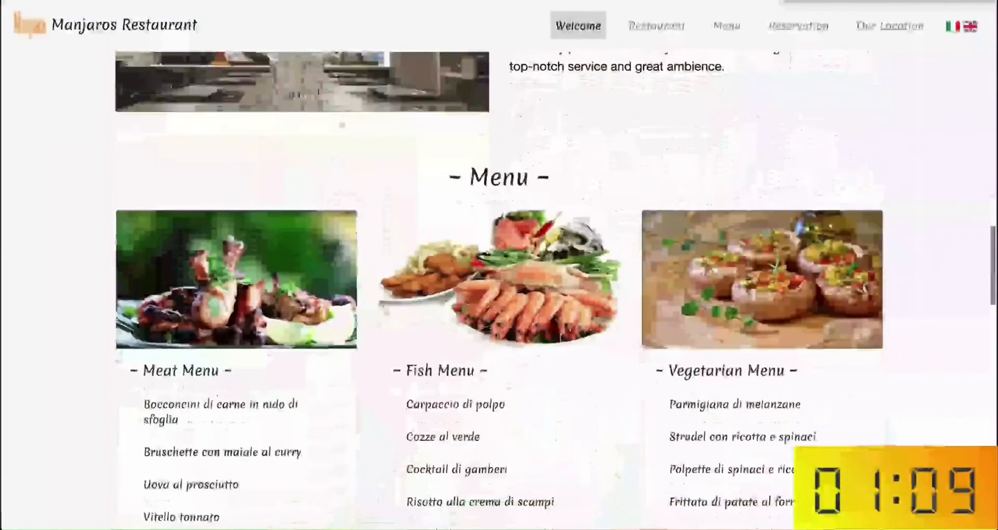
pyautogui.click(795, 24)
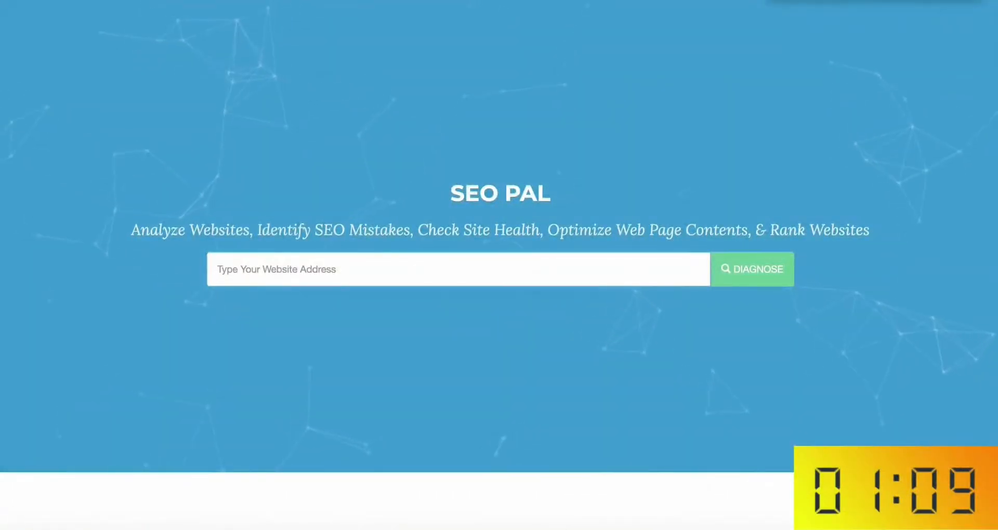
pyautogui.write('https://restaurant-manjaros.mymaximaapp.com/')
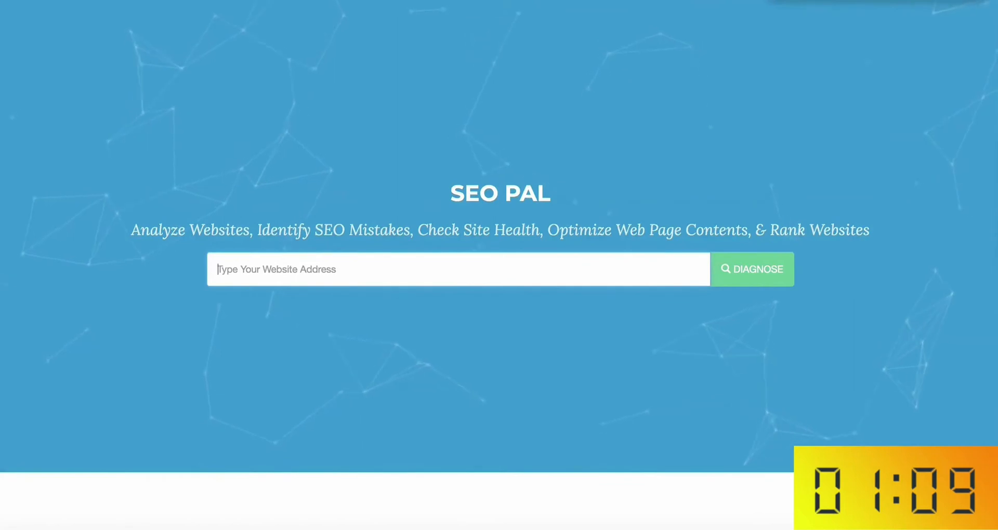
pyautogui.write('https://restaurant-manjaros.mymaximaapp.com/')
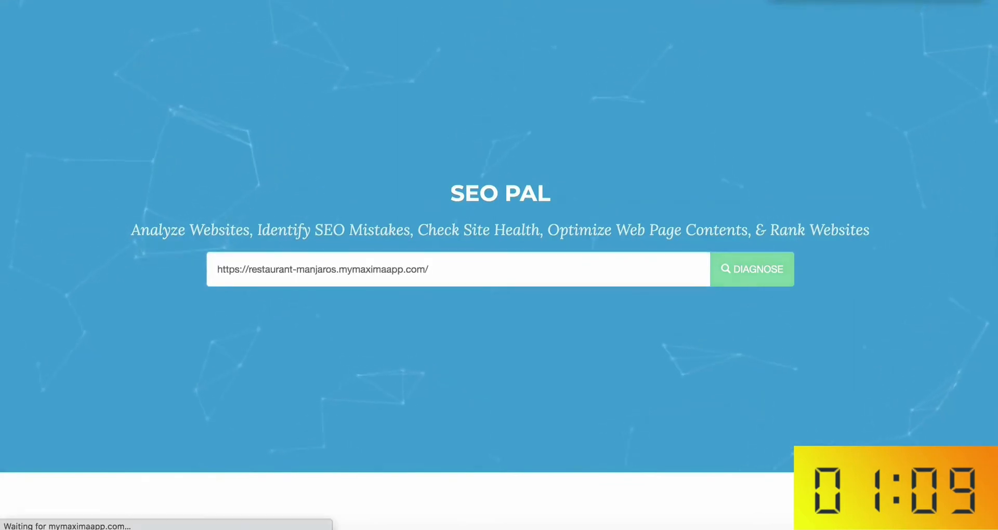
pyautogui.click(752, 268)
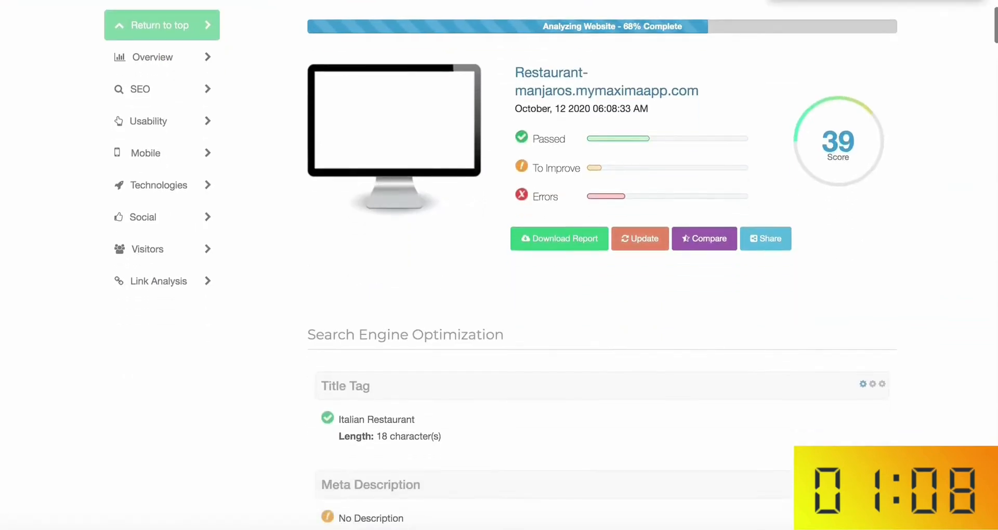
# Step: Read the report's meta description, alt attribute and keyword findings
pyautogui.scroll(-3)
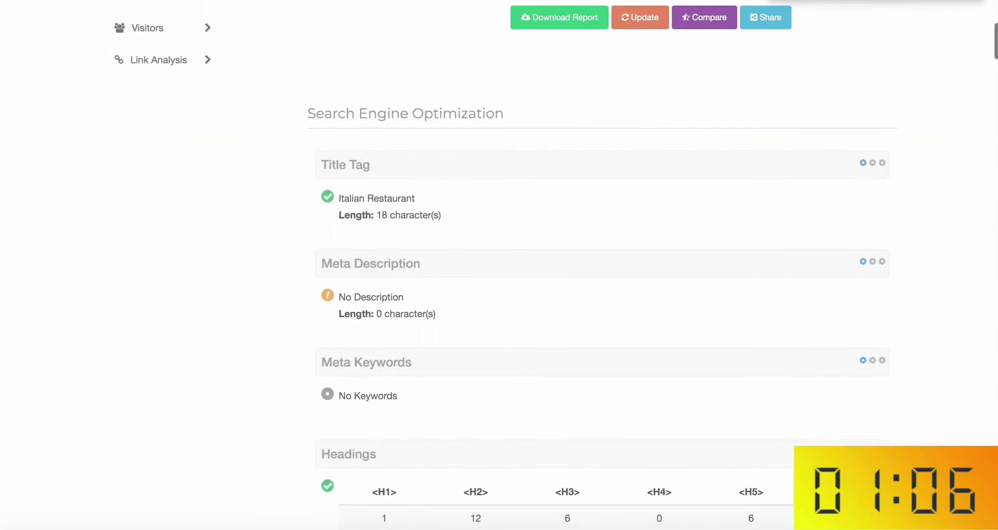
pyautogui.scroll(-3)
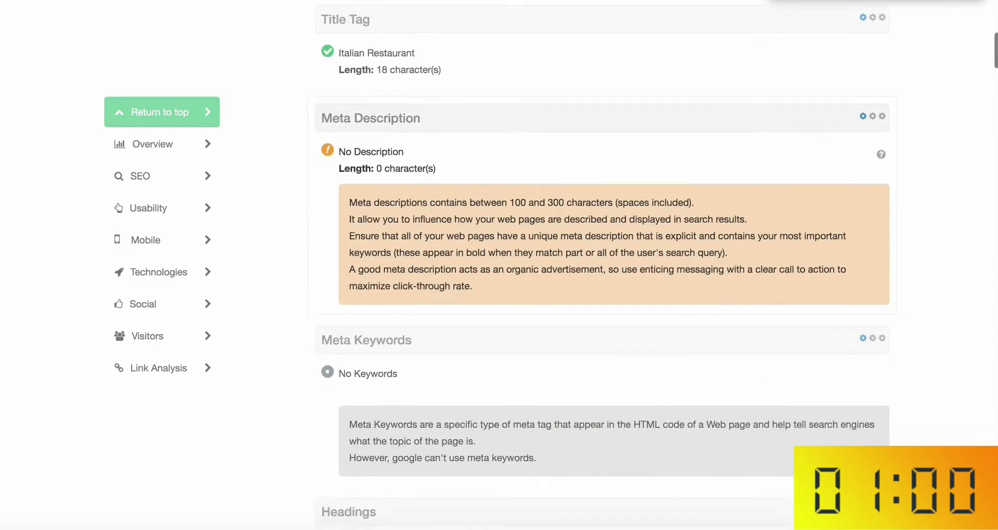
pyautogui.scroll(-3)
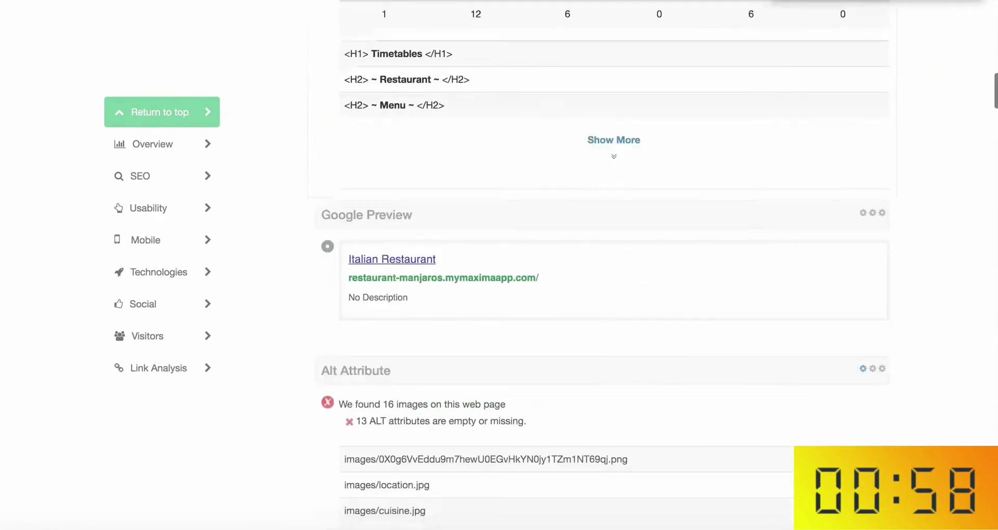
pyautogui.scroll(-3)
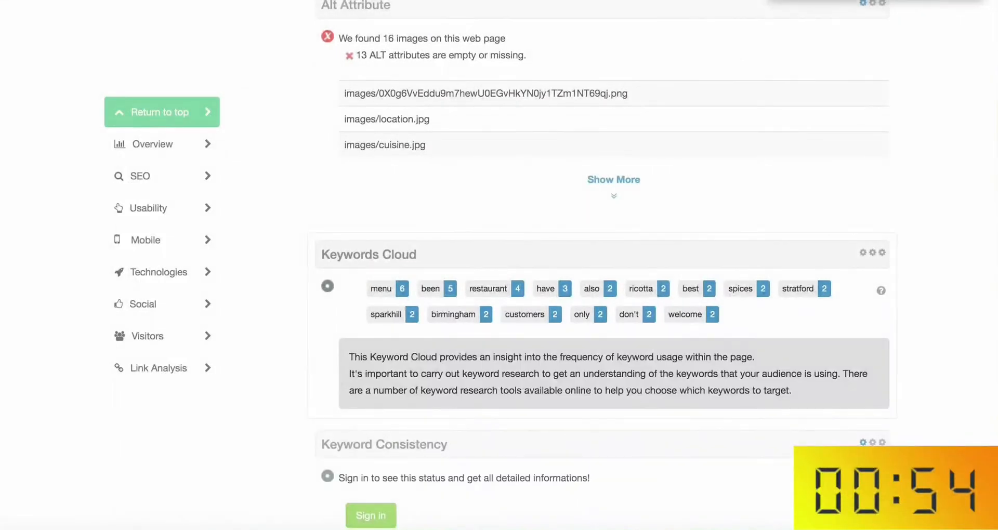
pyautogui.scroll(-3)
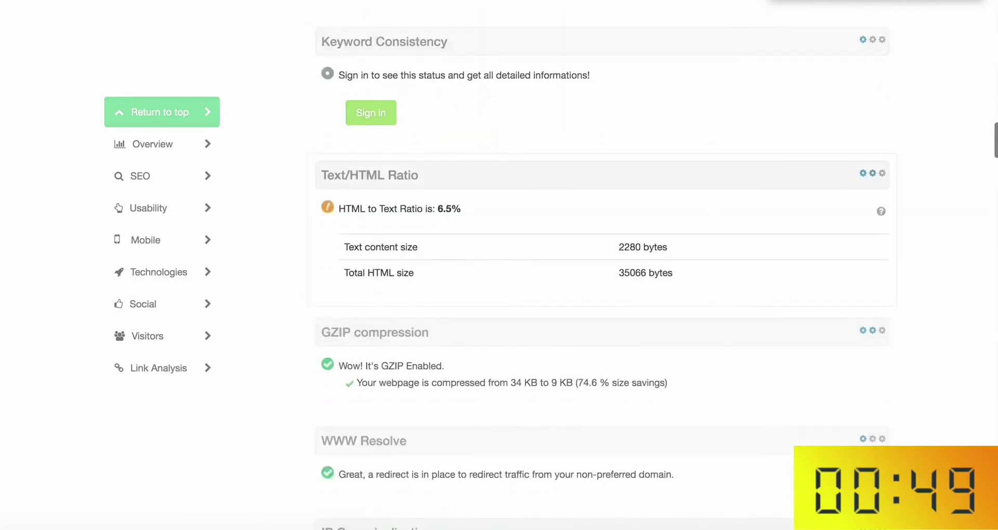
pyautogui.scroll(-3)
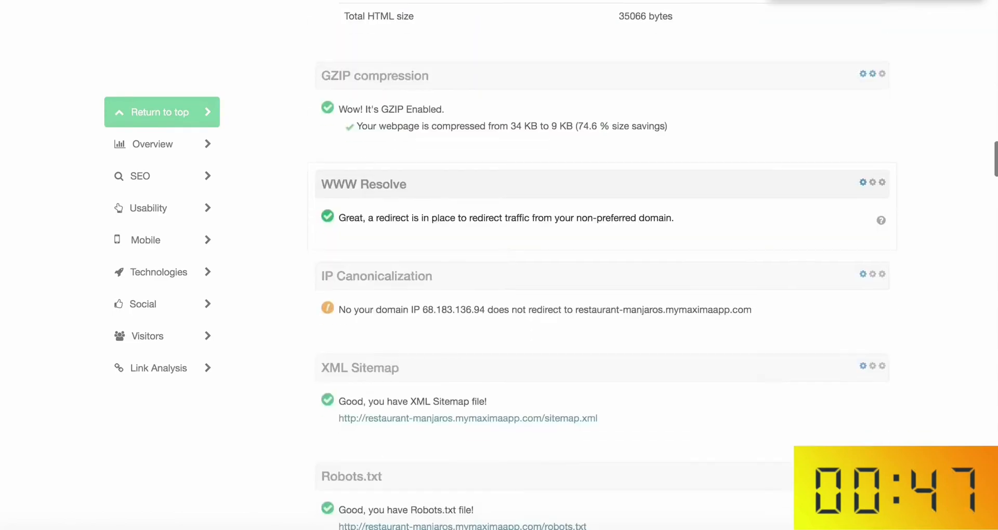
# Step: Review the Search Engine Optimization section, then return to the lead search list
pyautogui.click(151, 176)
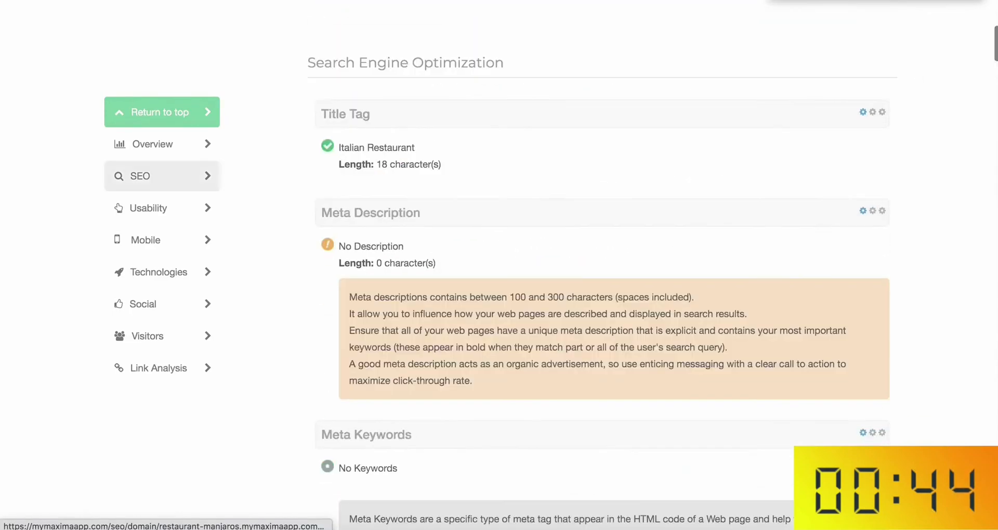
pyautogui.scroll(-3)
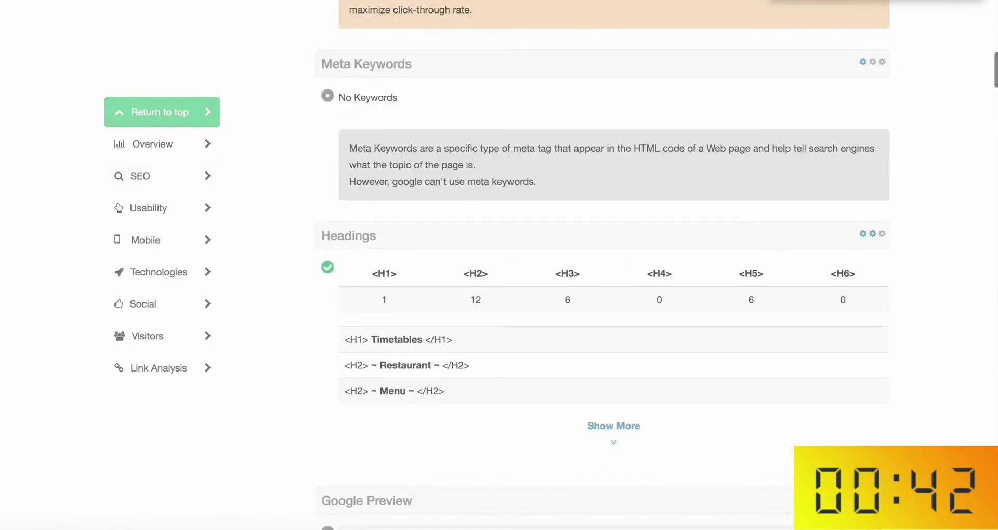
pyautogui.scroll(-3)
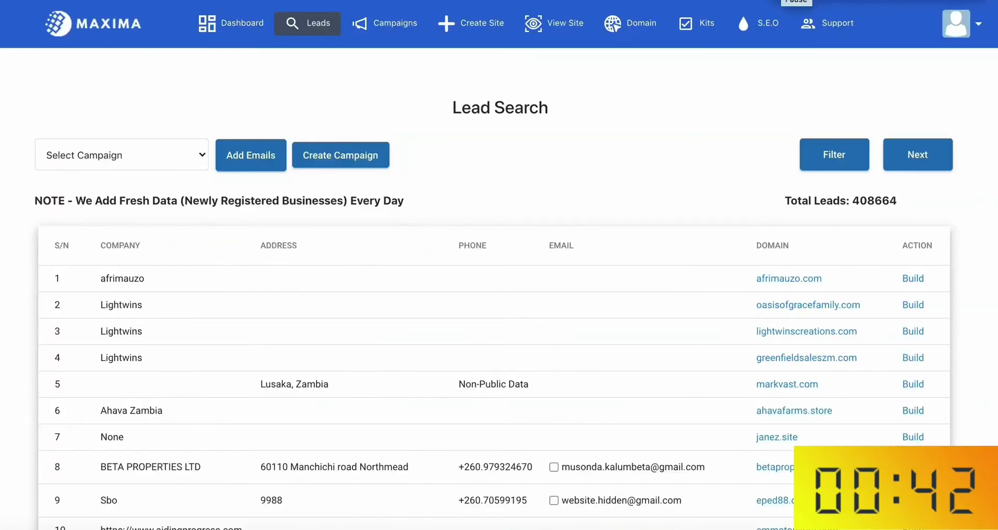
# Step: Review the campaign's five email recipients, then view the finished Manjaros Restaurant site live
pyautogui.scroll(-3)
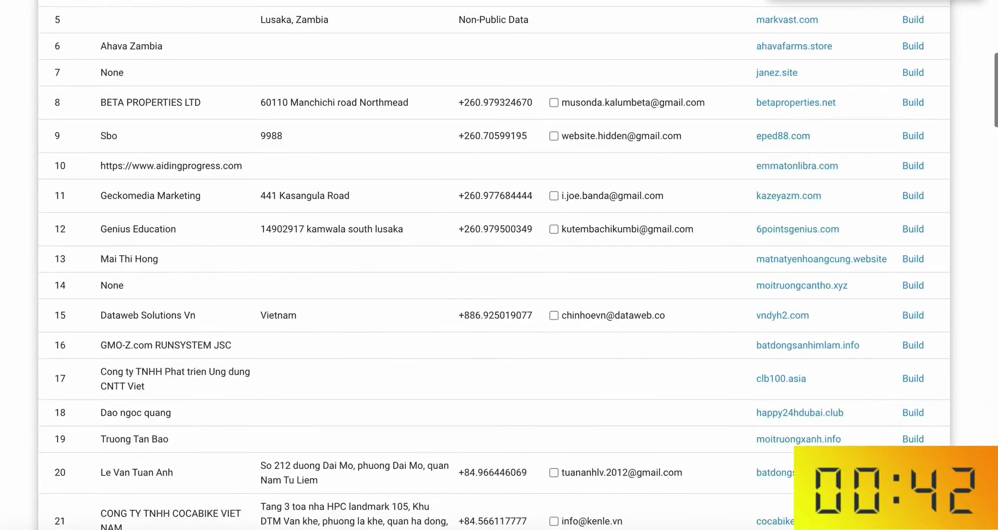
pyautogui.scroll(-3)
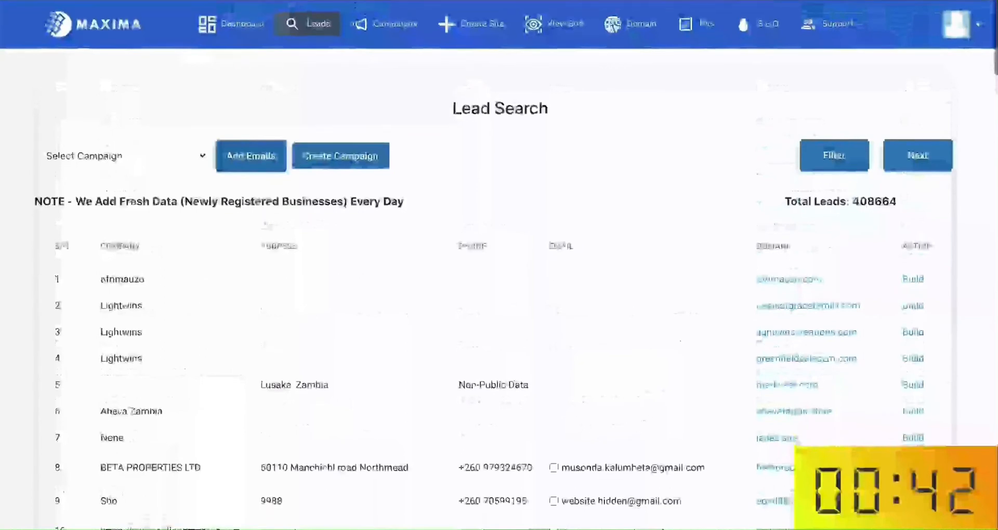
pyautogui.click(391, 24)
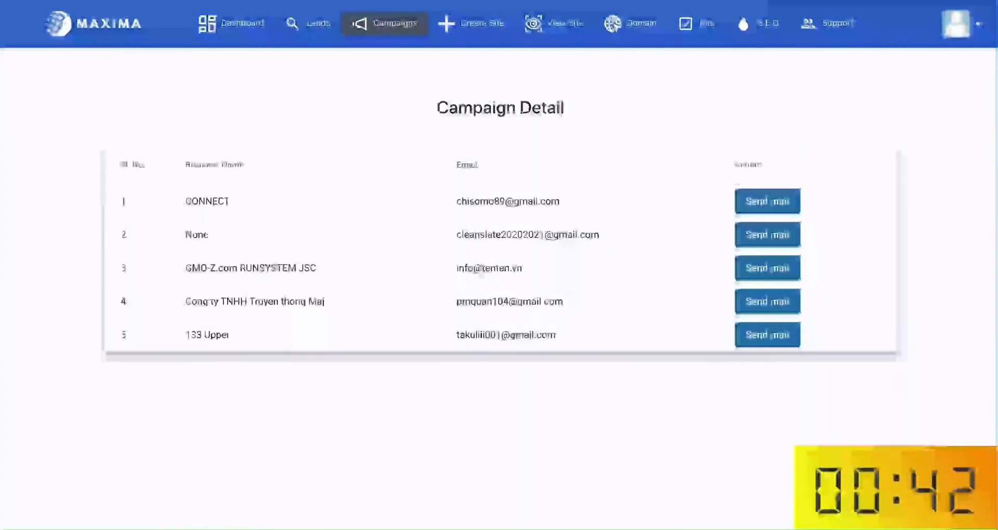
pyautogui.click(767, 235)
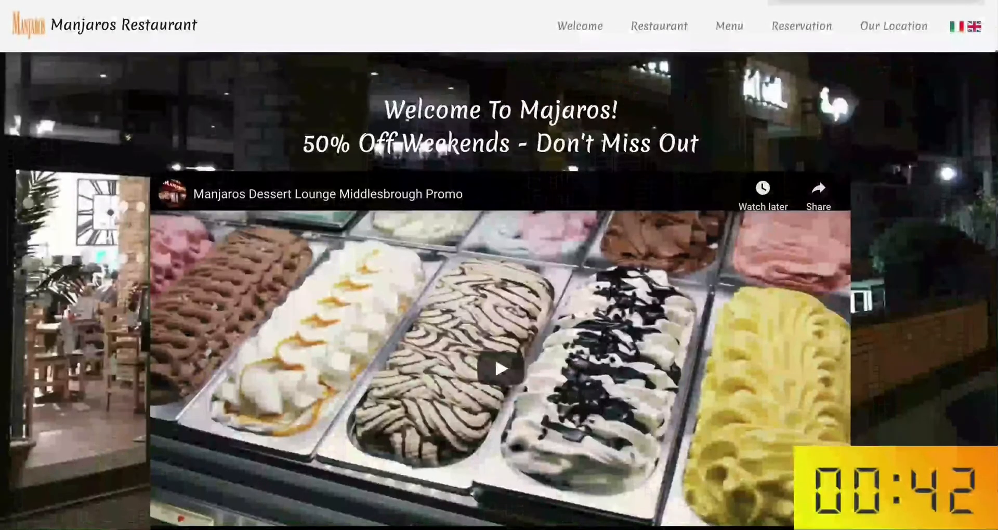
pyautogui.click(657, 25)
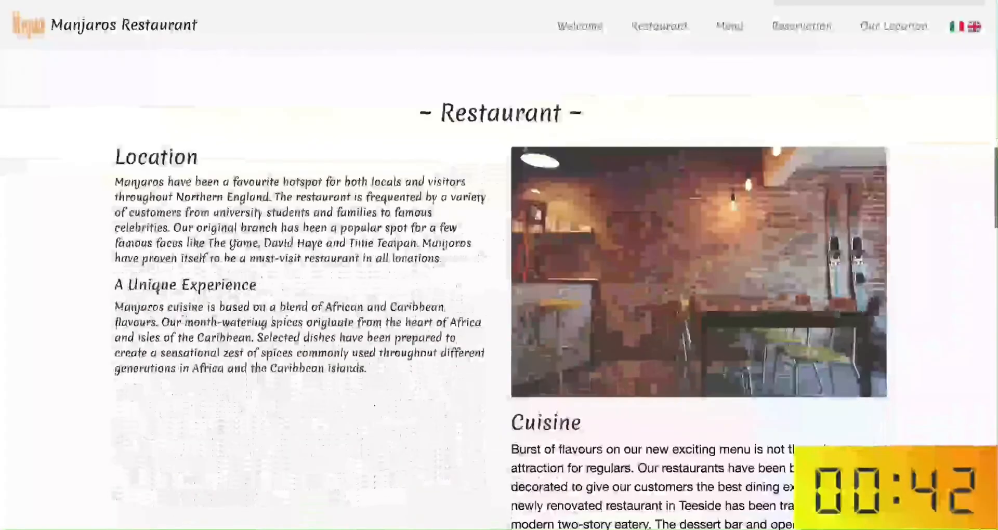
pyautogui.click(728, 26)
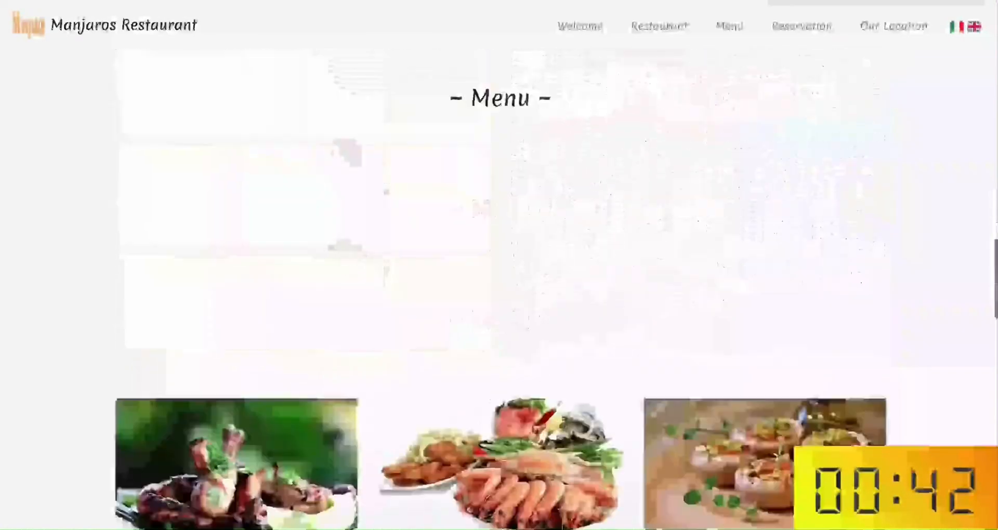
pyautogui.scroll(-3)
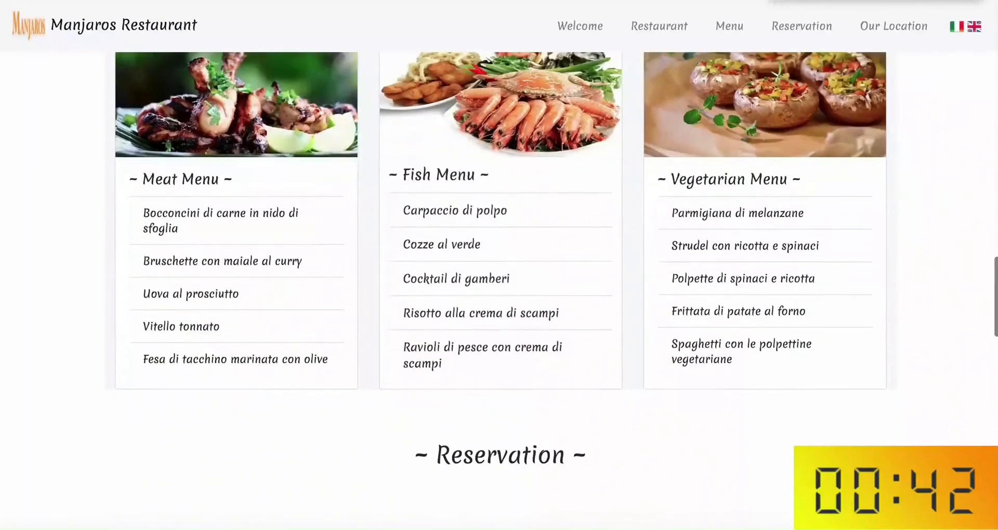